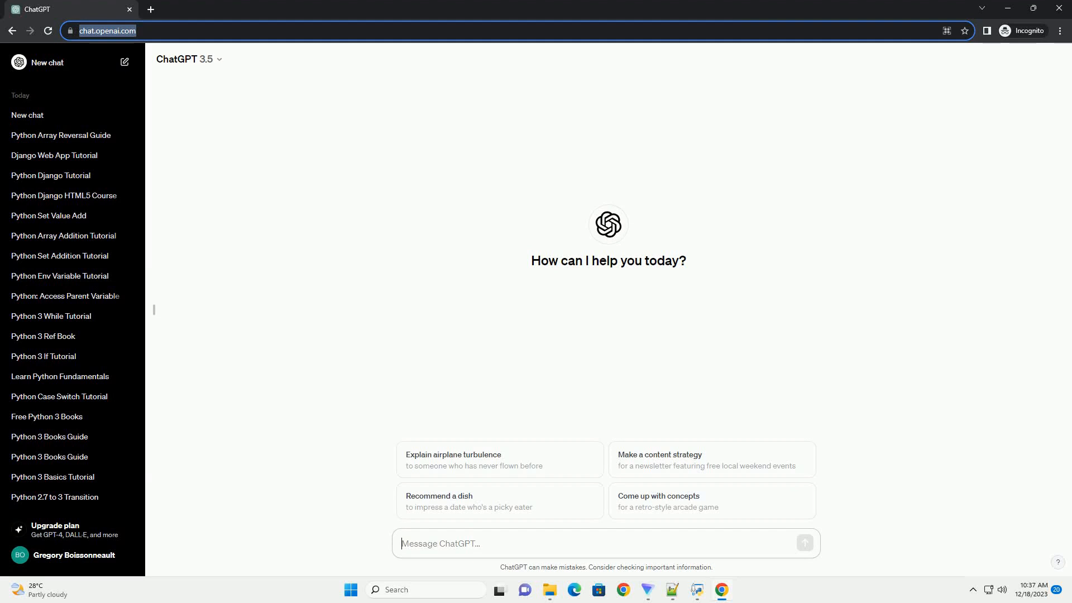
Ask ChatGPT for a Python automation testing tutorial with examples in a new chat.
left_click(805, 544)
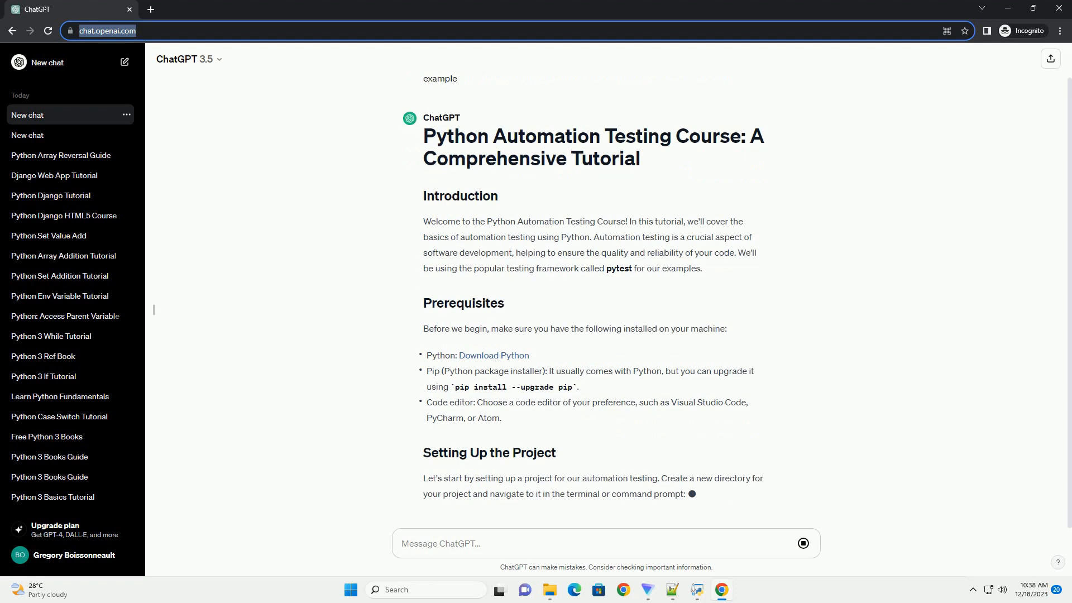
Follow the streaming answer through virtual environment setup, pytest install and the first add-function tests.
scroll("down", 3)
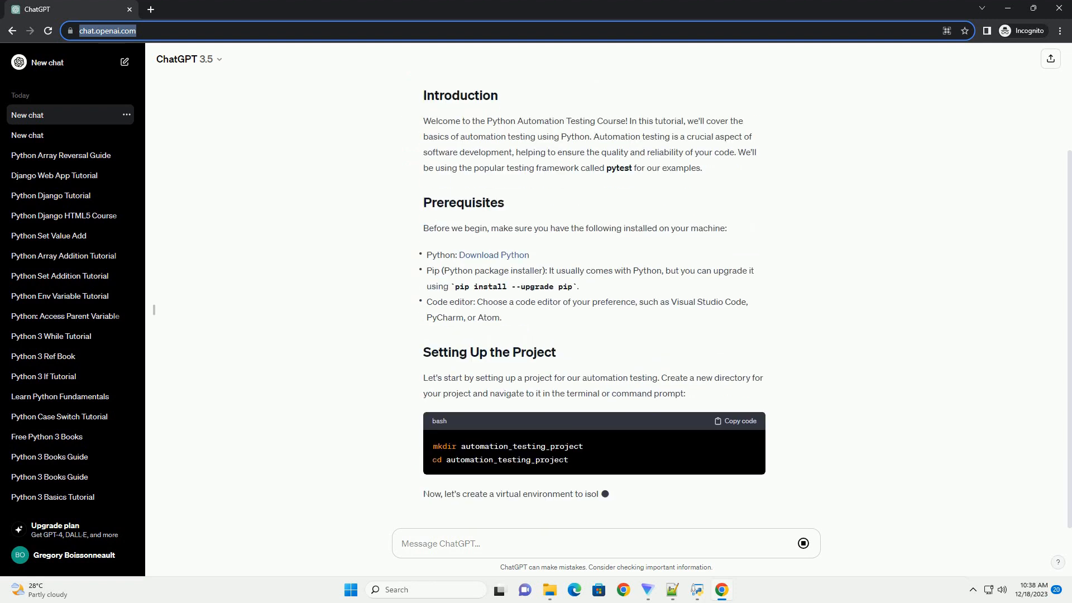
scroll("down", 3)
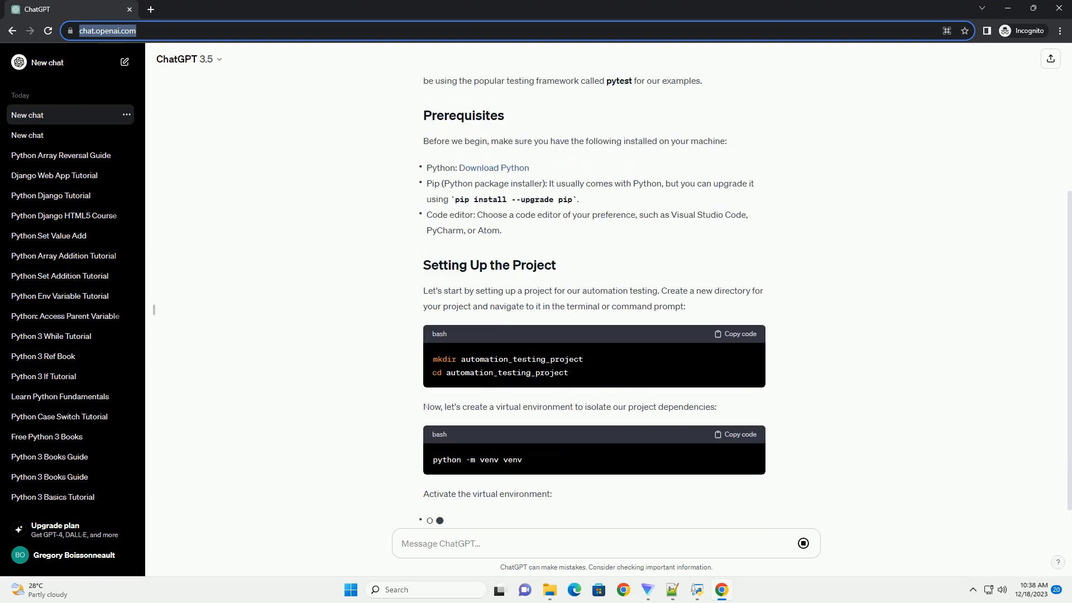
scroll("down", 3)
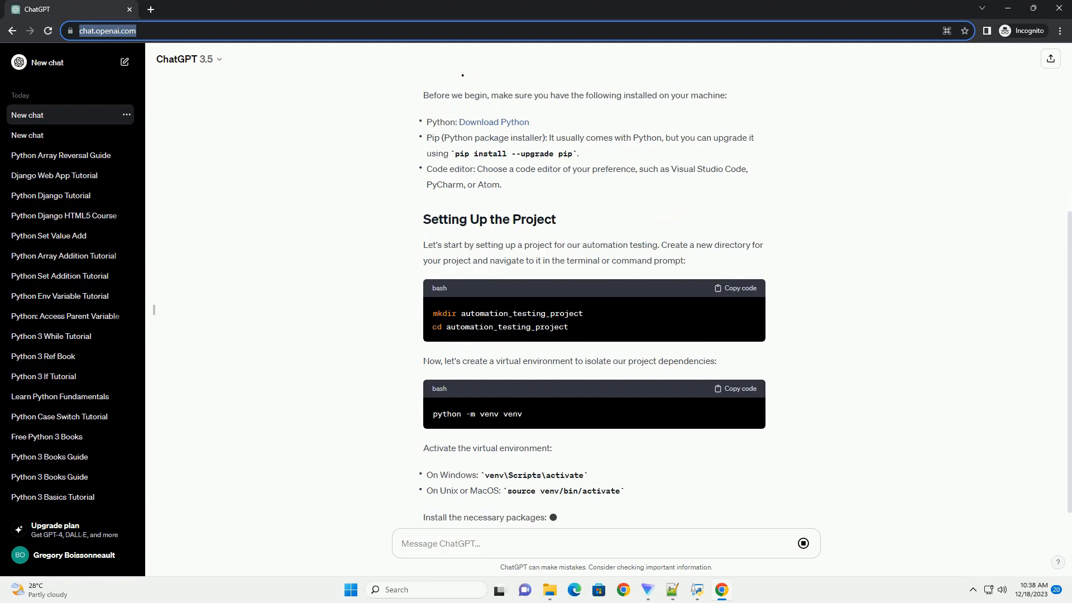
scroll("down", 3)
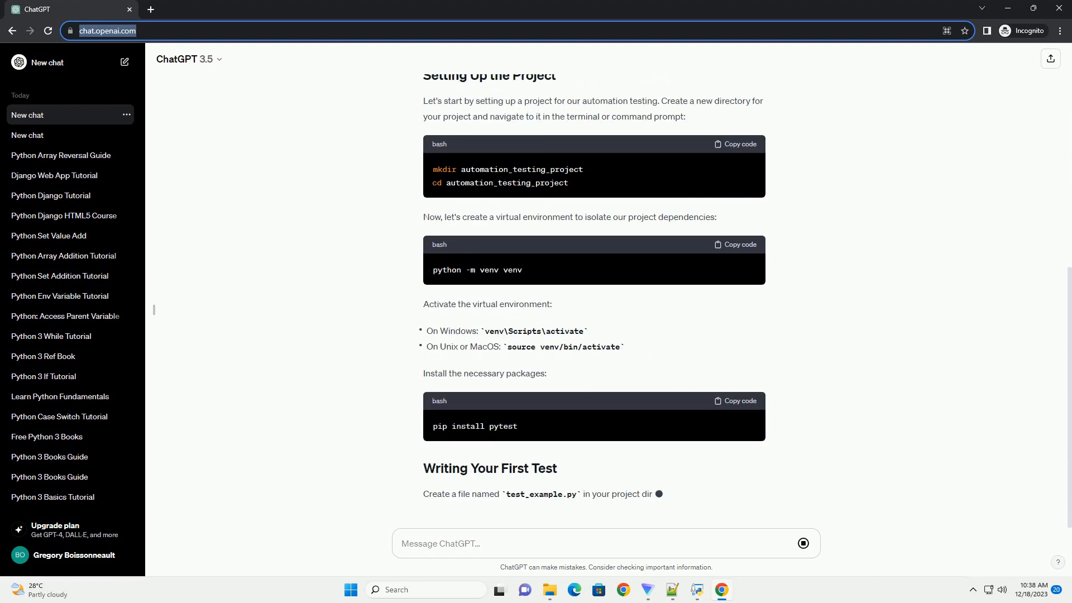
scroll("down", 3)
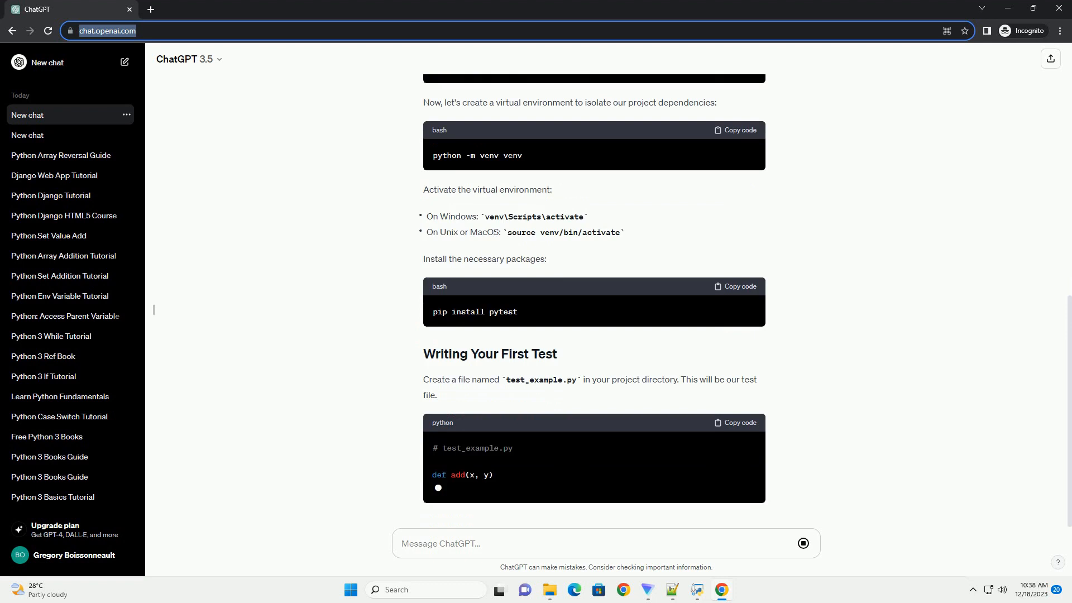
scroll("down", 3)
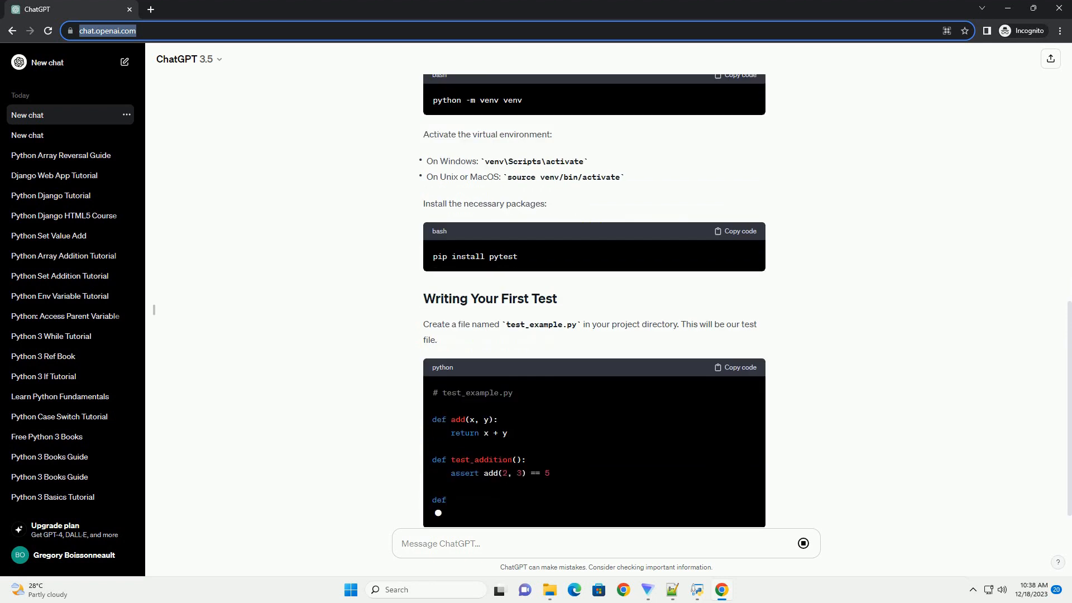
scroll("down", 3)
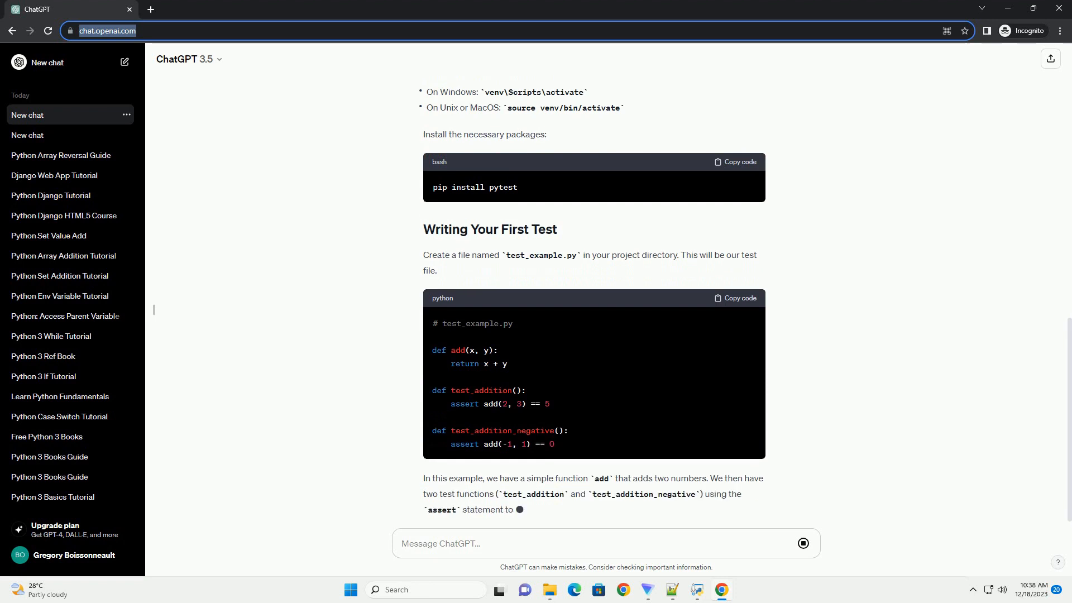
scroll("down", 3)
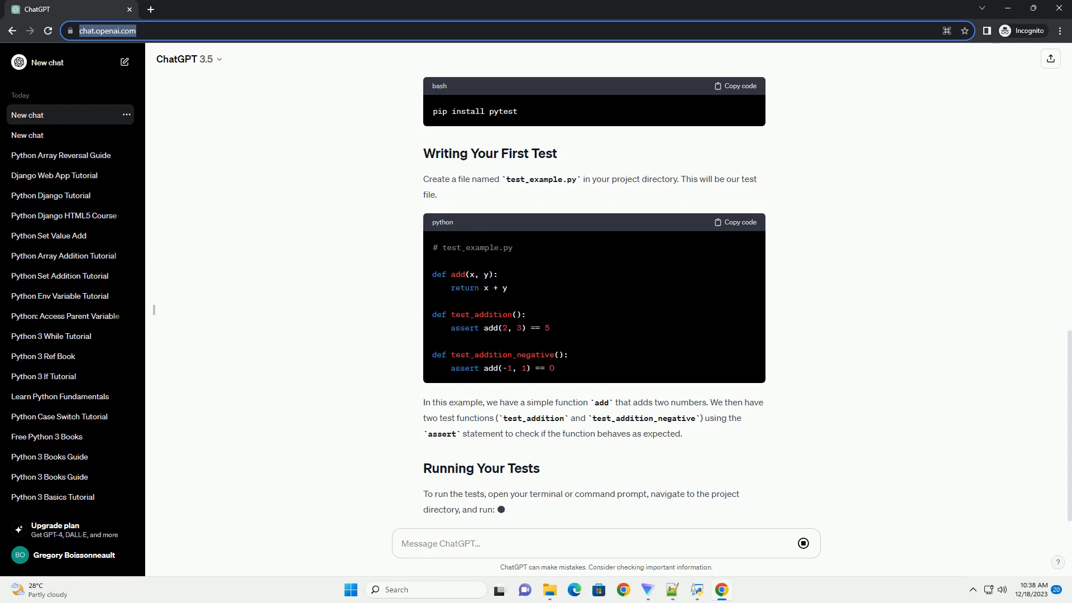
Follow the answer through running tests with pytest and the multiply-function test cases.
scroll("down", 3)
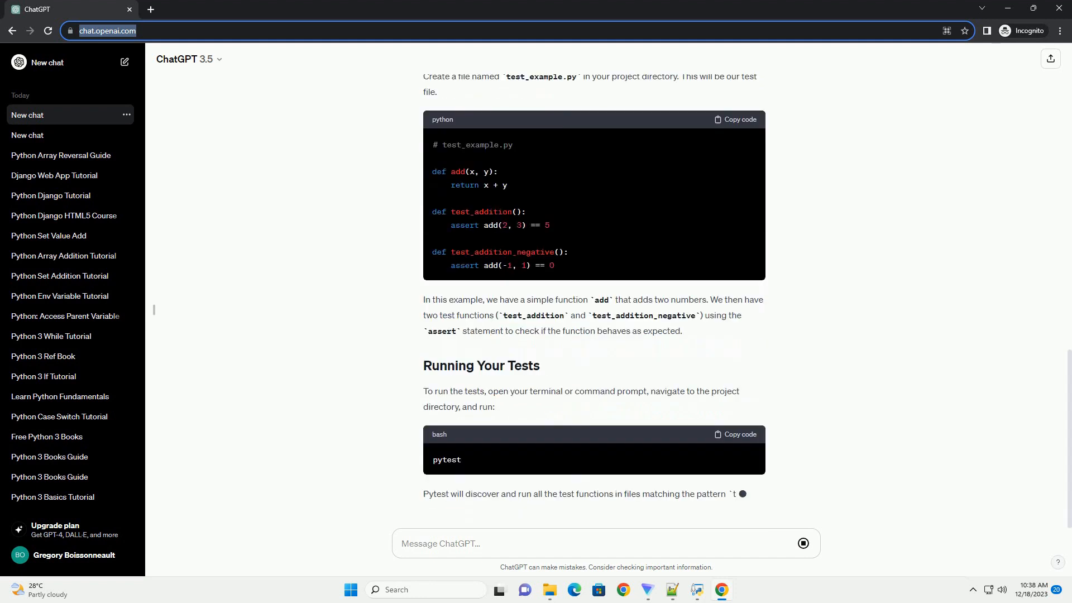
scroll("down", 3)
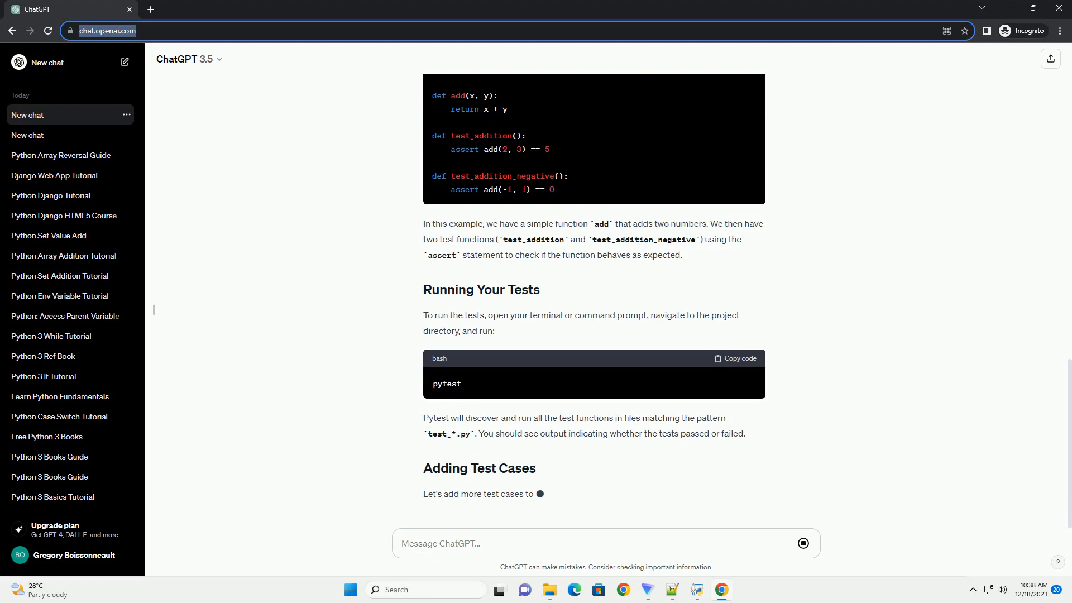
scroll("down", 3)
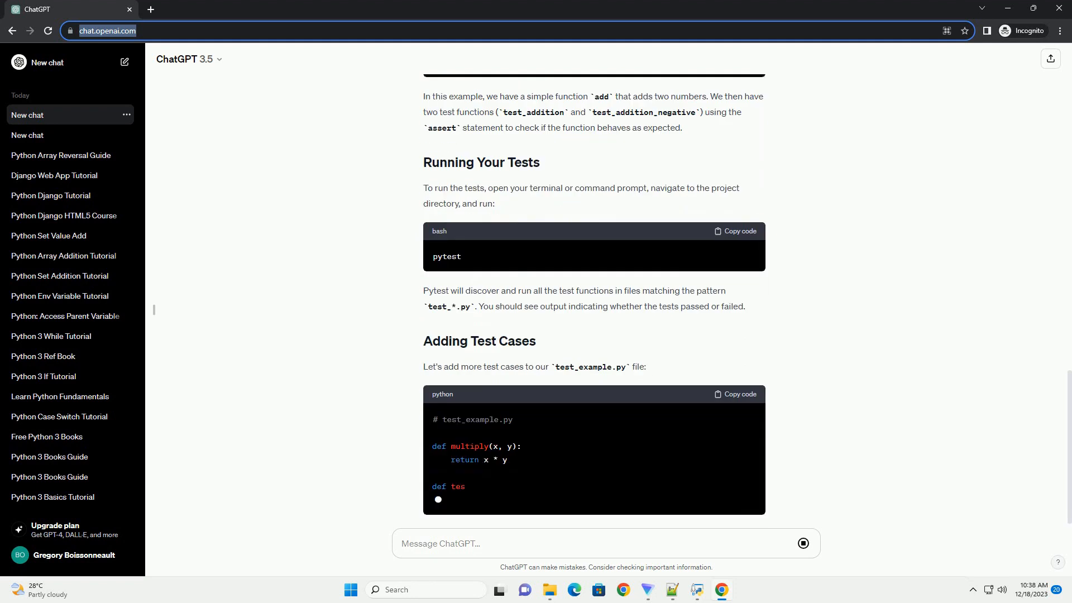
scroll("down", 3)
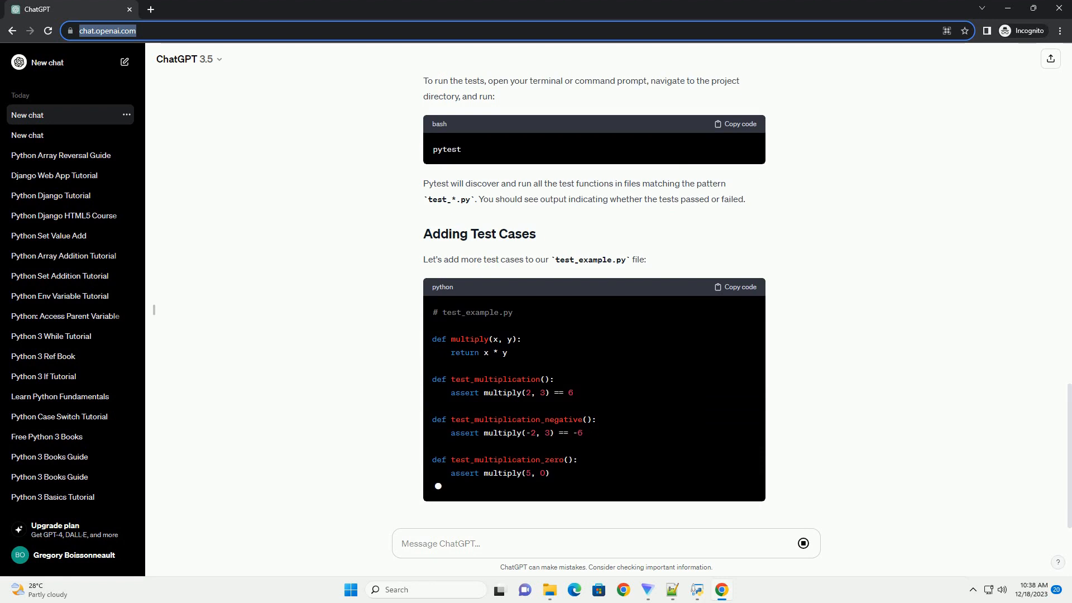
scroll("down", 3)
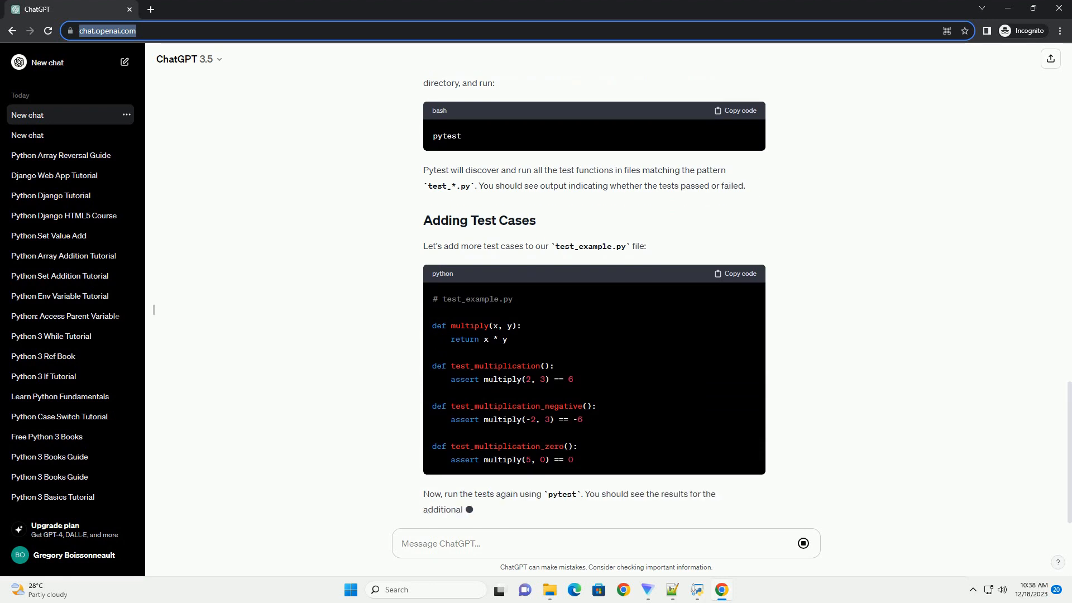
scroll("down", 3)
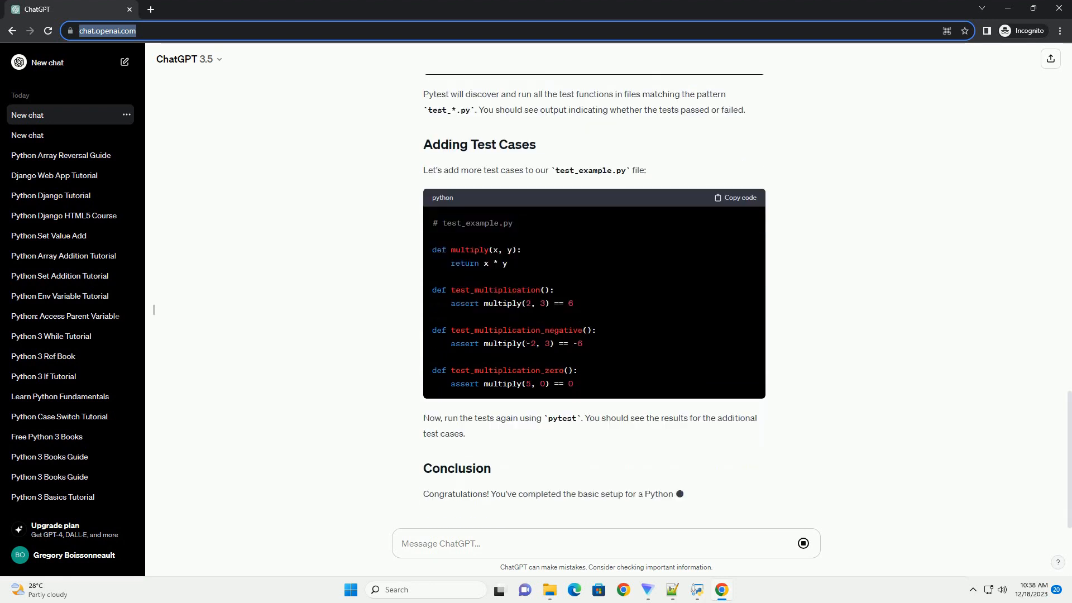
Scroll to the Conclusion summarising project setup, writing test functions and running tests.
scroll("up", 3)
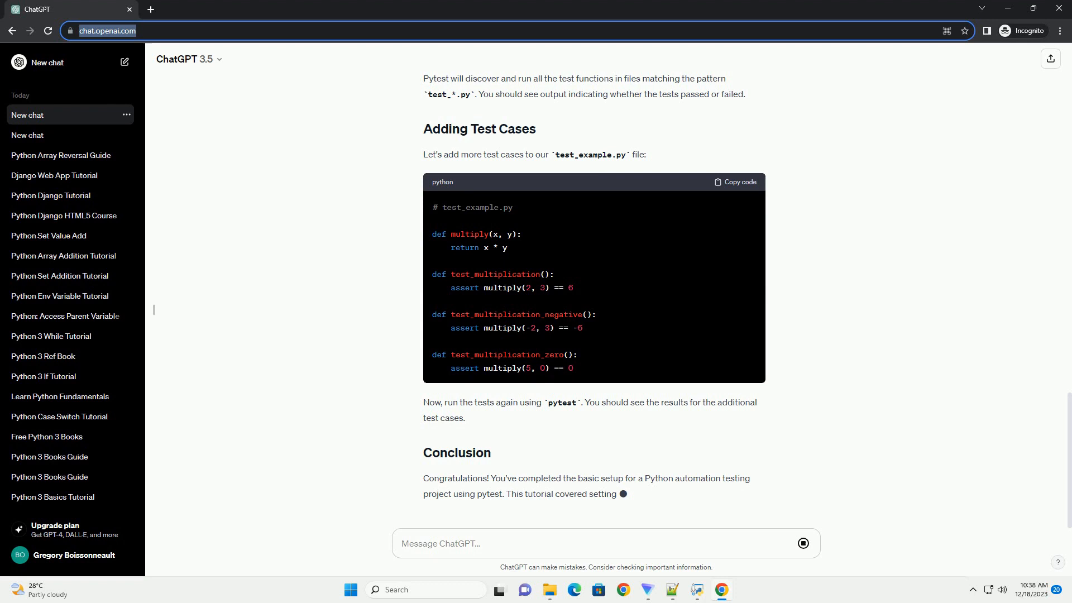
scroll("down", 3)
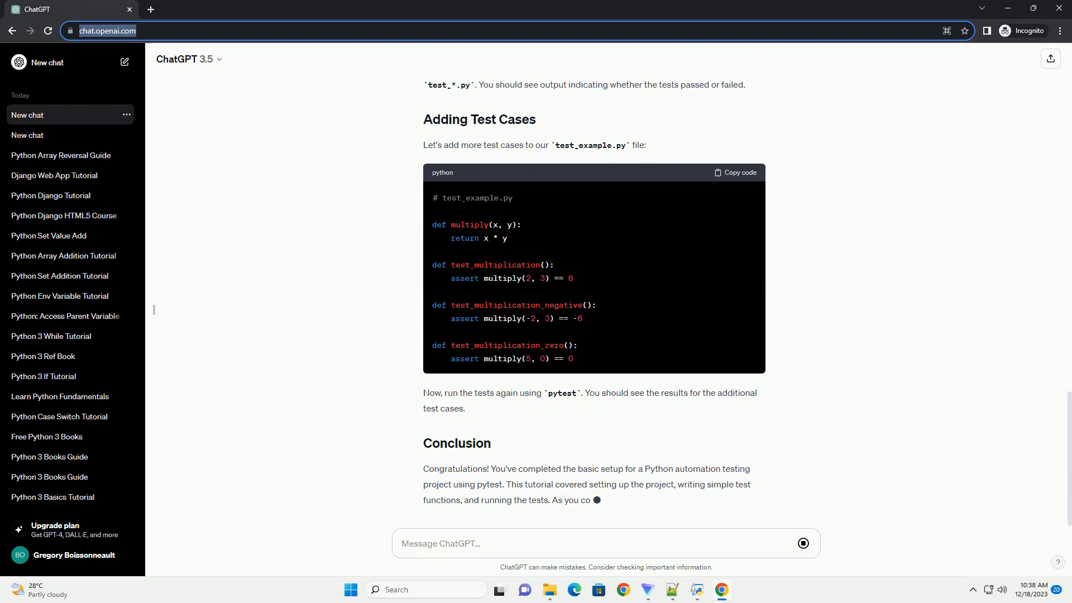